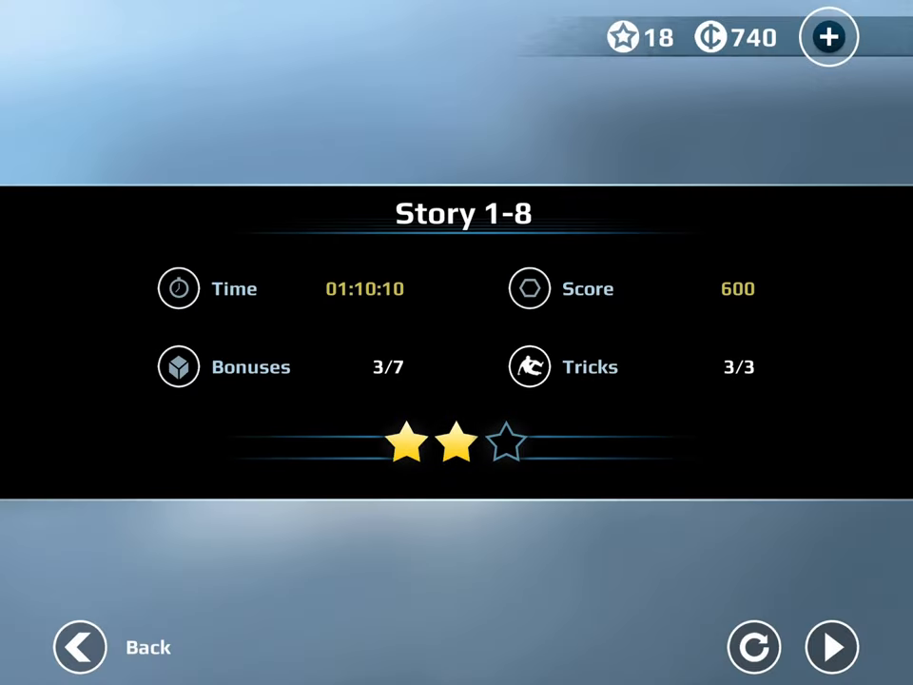
pyautogui.click(80, 646)
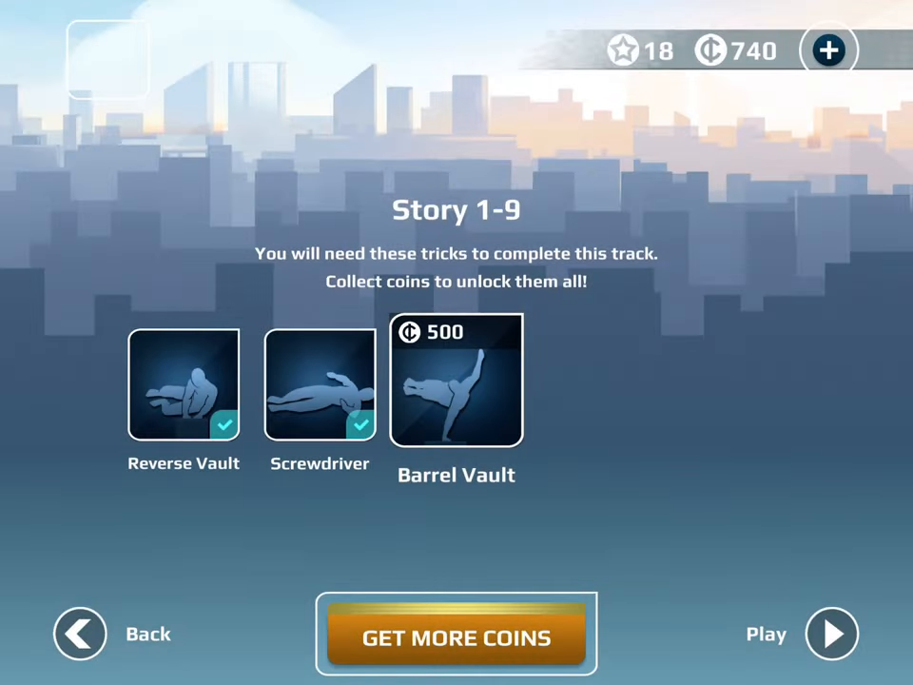
pyautogui.click(455, 378)
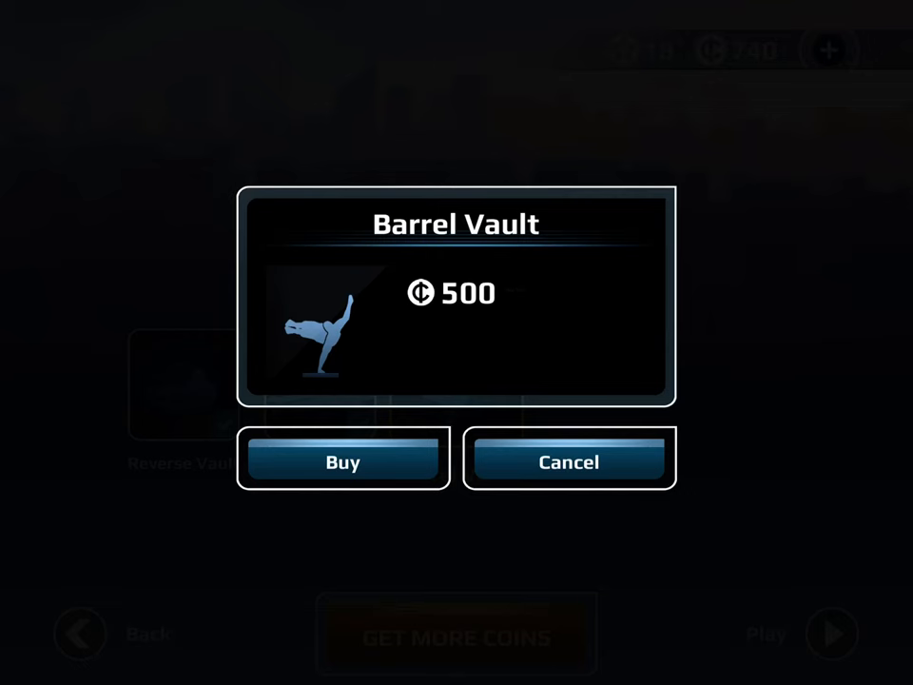